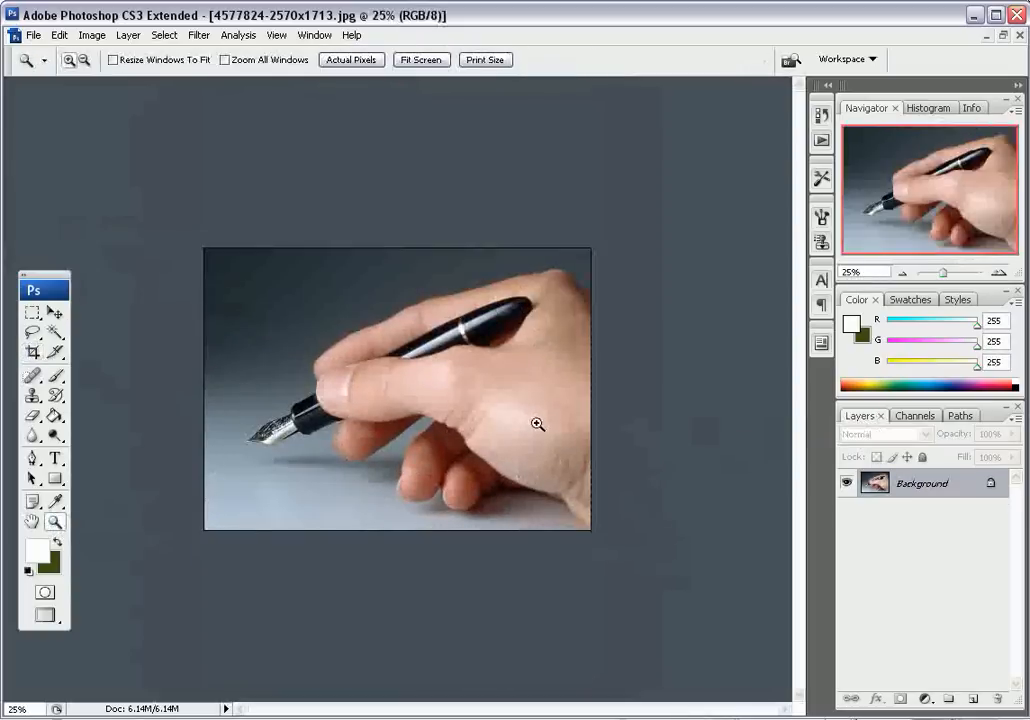
# Resize the pen photo to 900 pixels high (1231×900) with proportions constrained.
pyautogui.click(99, 33)
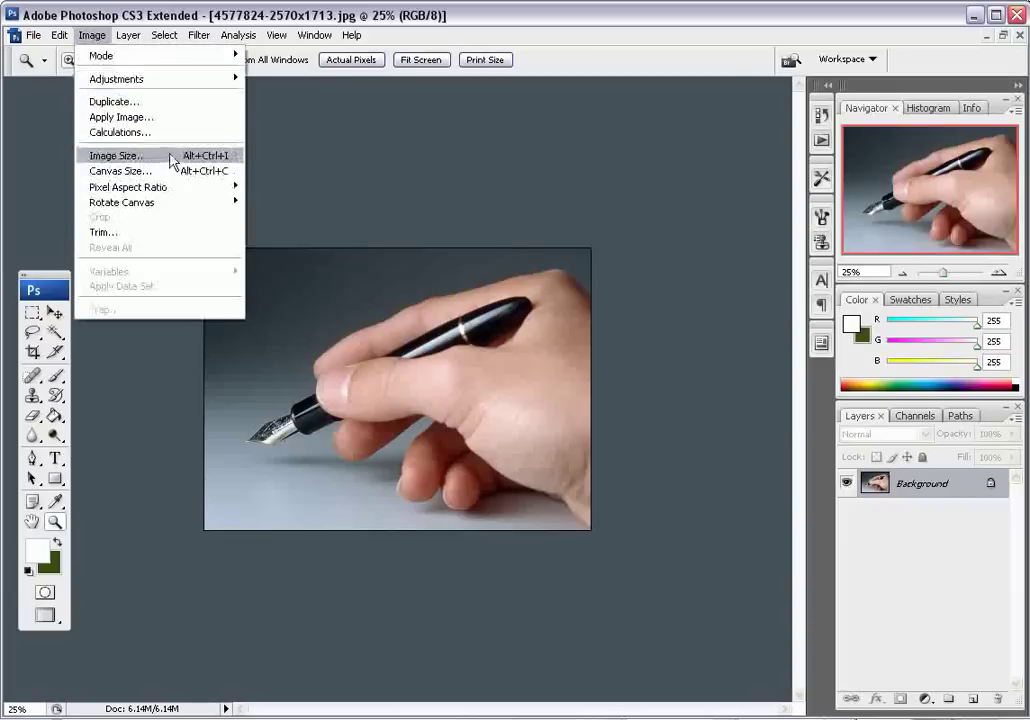
pyautogui.click(113, 155)
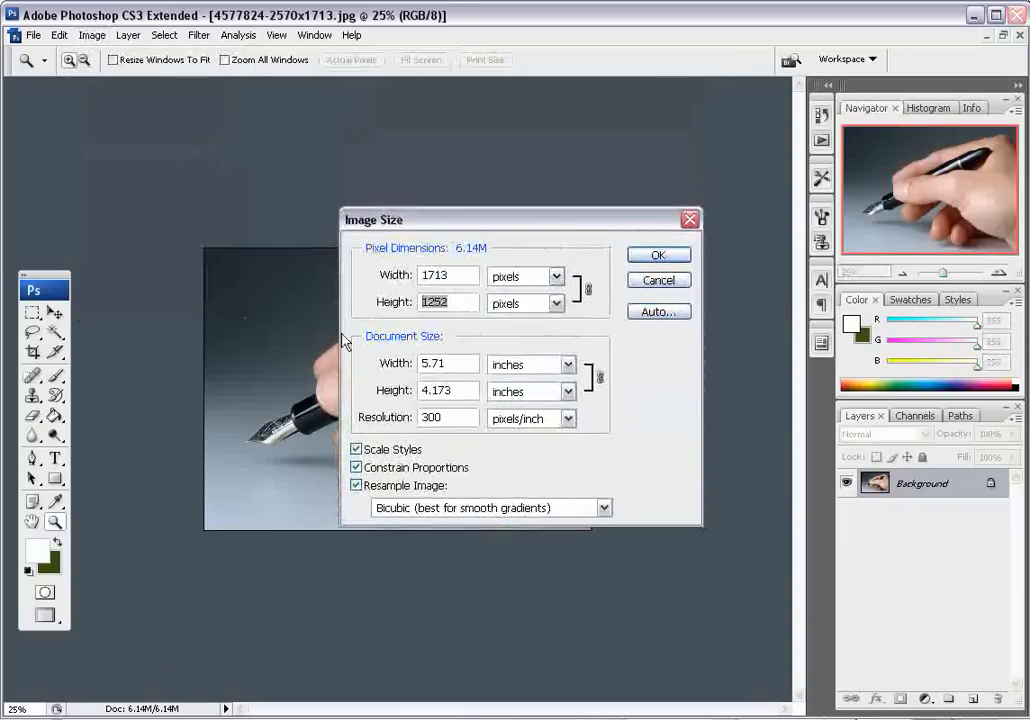
pyautogui.write('900')
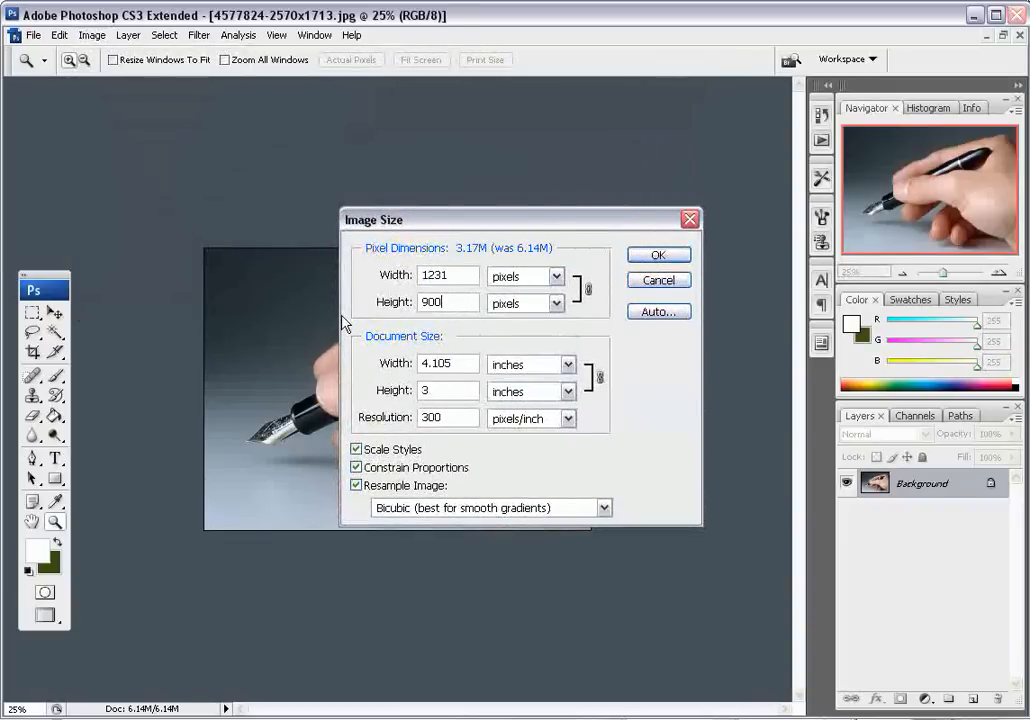
pyautogui.click(658, 254)
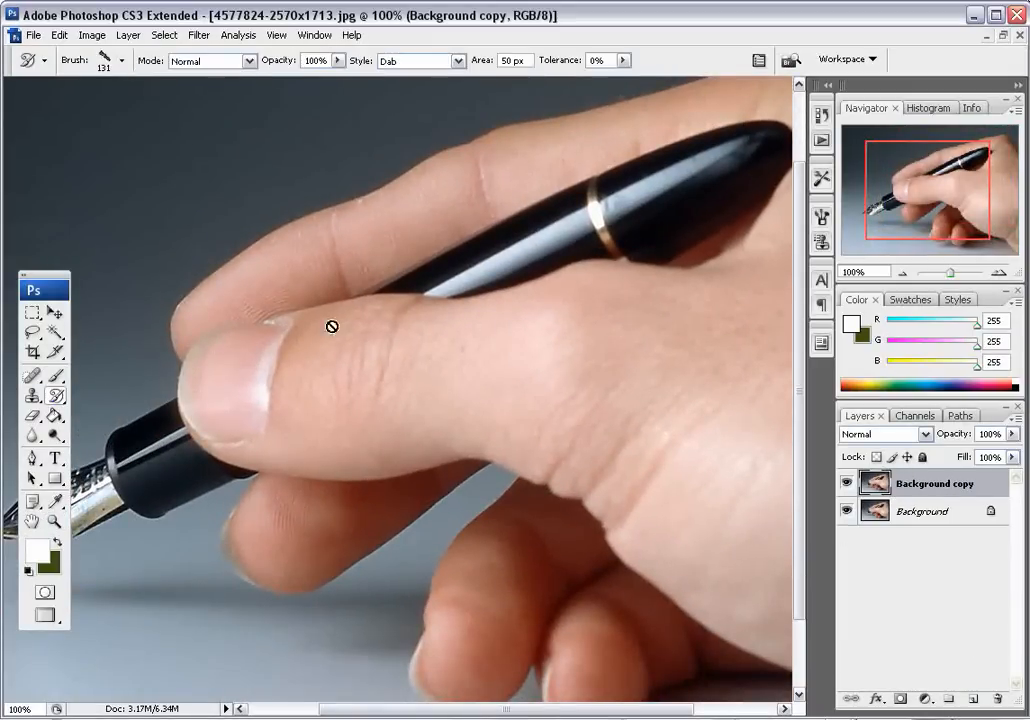
pyautogui.moveTo(417, 321)
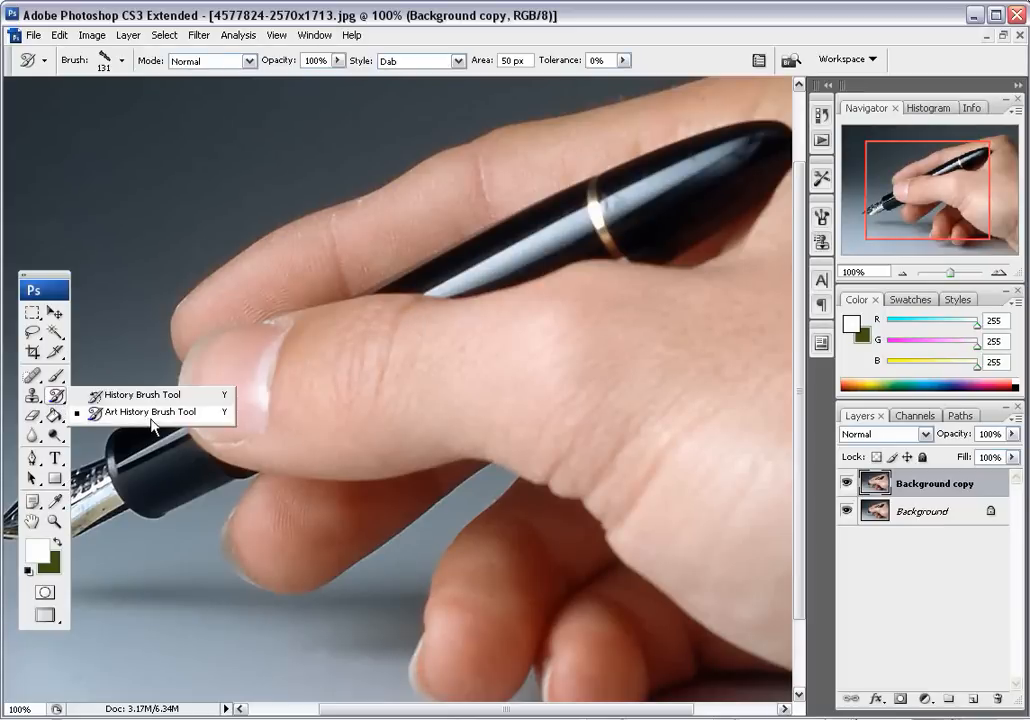
pyautogui.moveTo(120, 421)
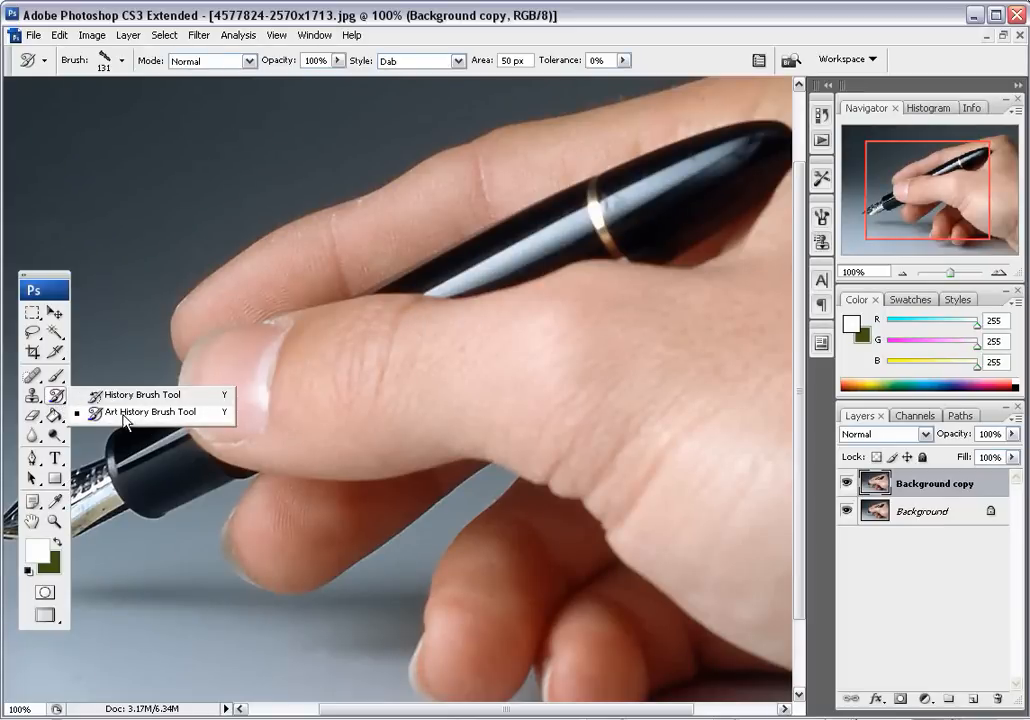
# Make the Art History Brush the active tool from the History Brush flyout.
pyautogui.click(150, 411)
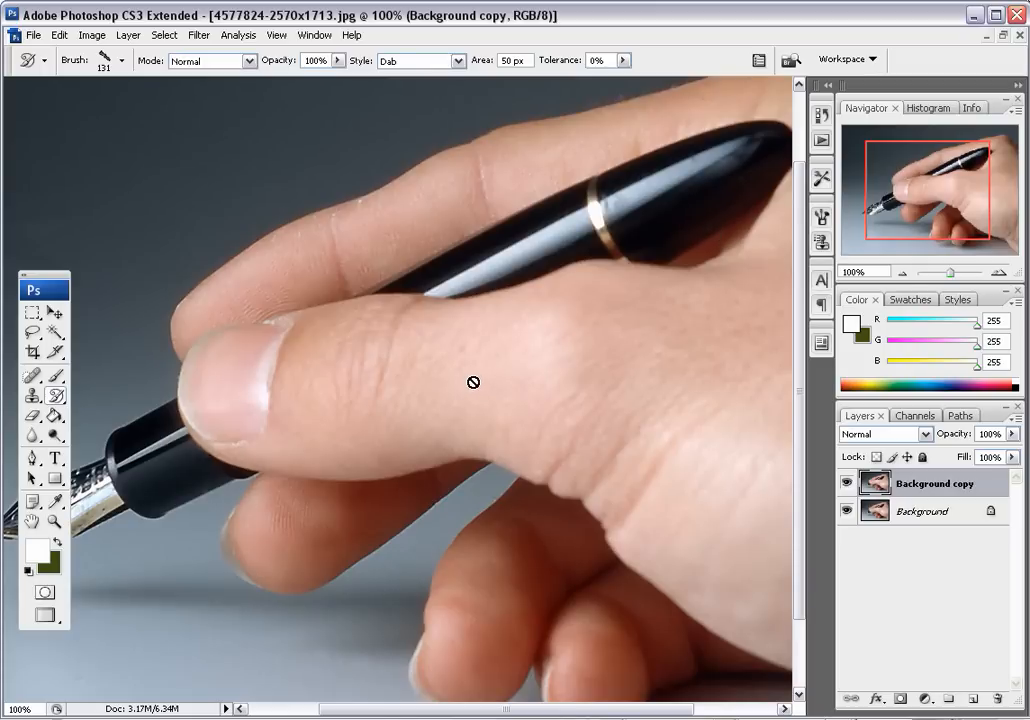
pyautogui.click(818, 116)
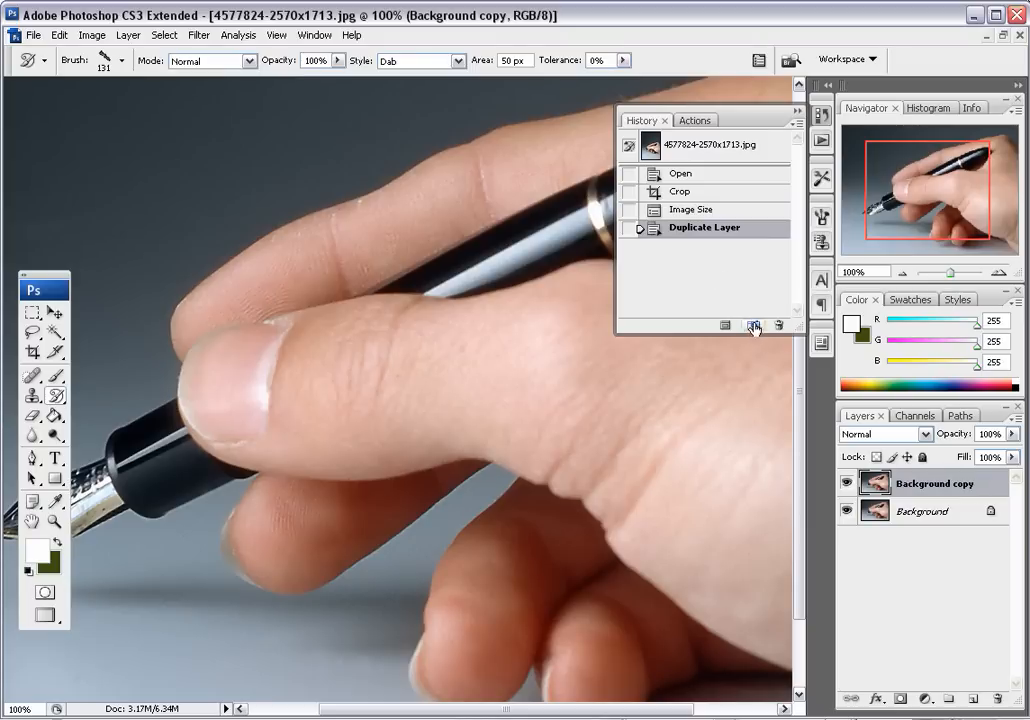
# Create Snapshot 1 in the History panel and set it as the history painting source.
pyautogui.click(753, 326)
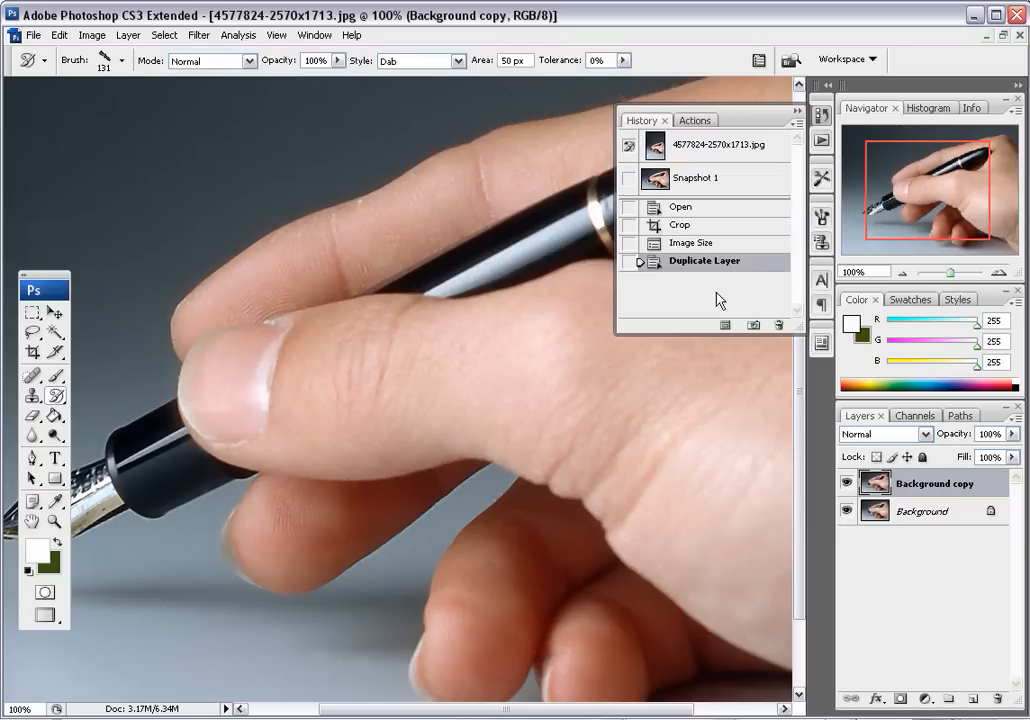
pyautogui.click(697, 177)
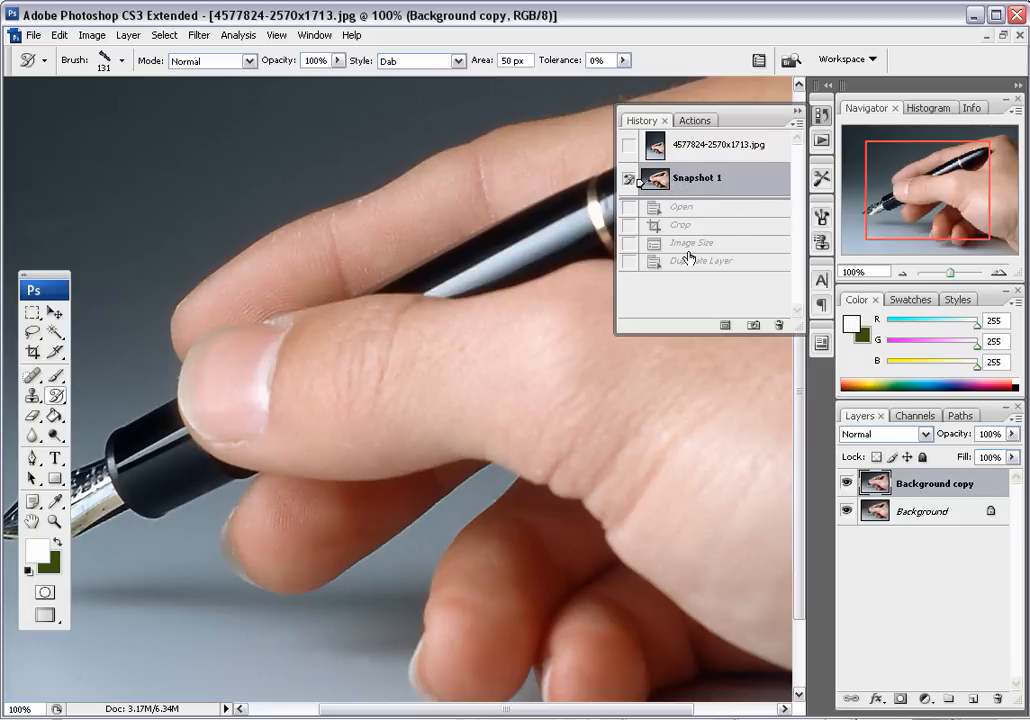
pyautogui.moveTo(722, 146)
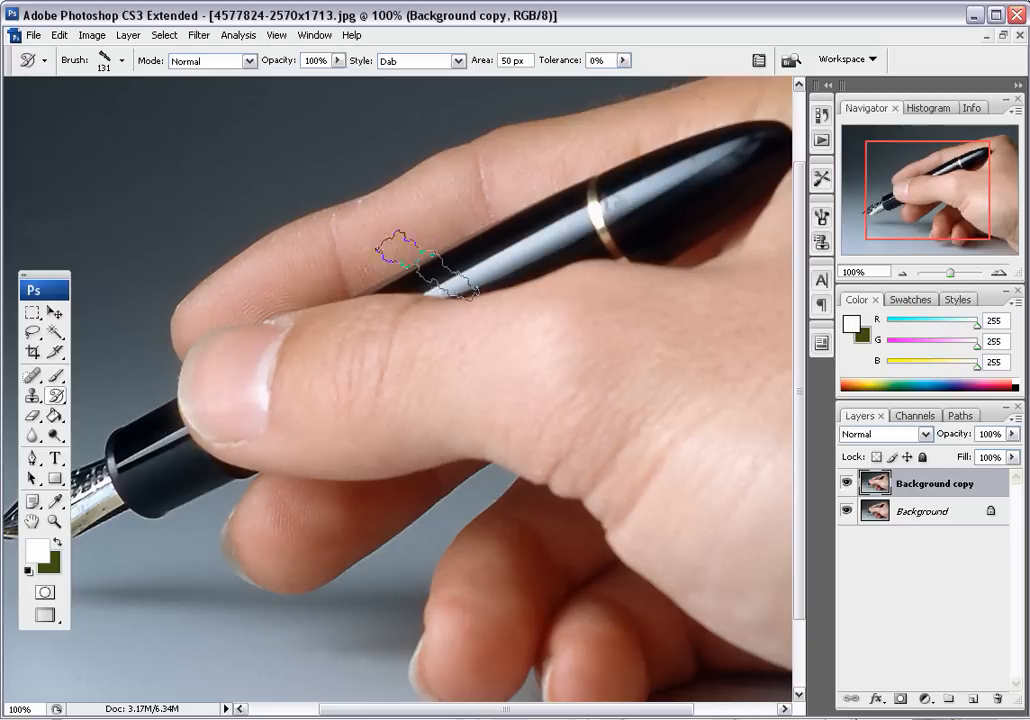
# Give the brush a 13 px round tip, Normal mode and Dab stroke style.
pyautogui.click(118, 60)
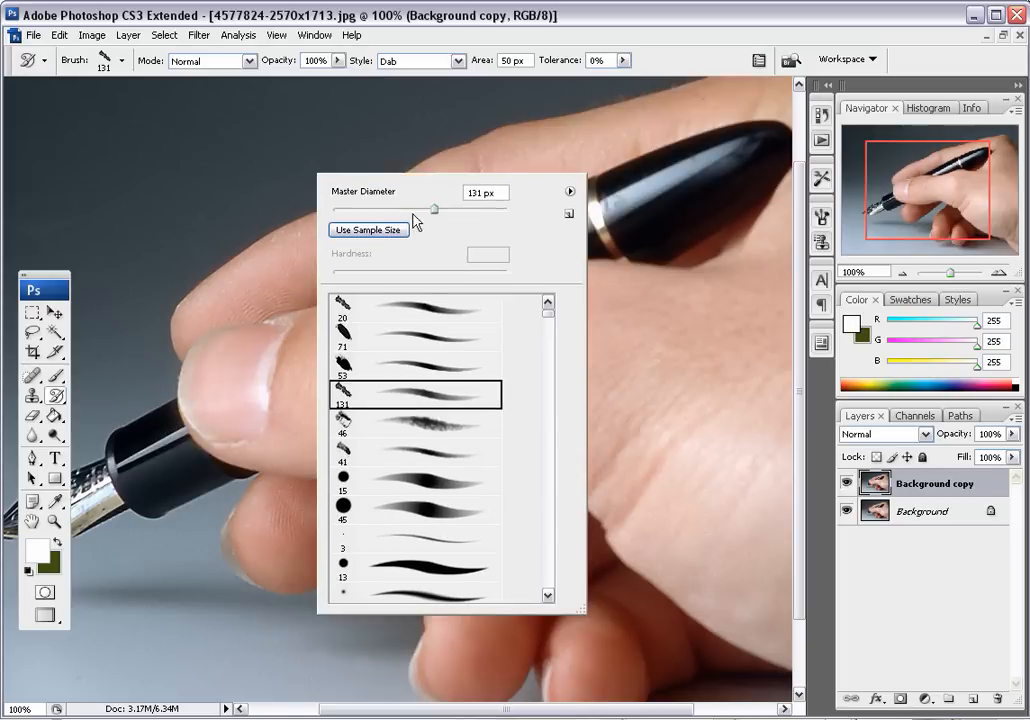
pyautogui.scroll(-3)
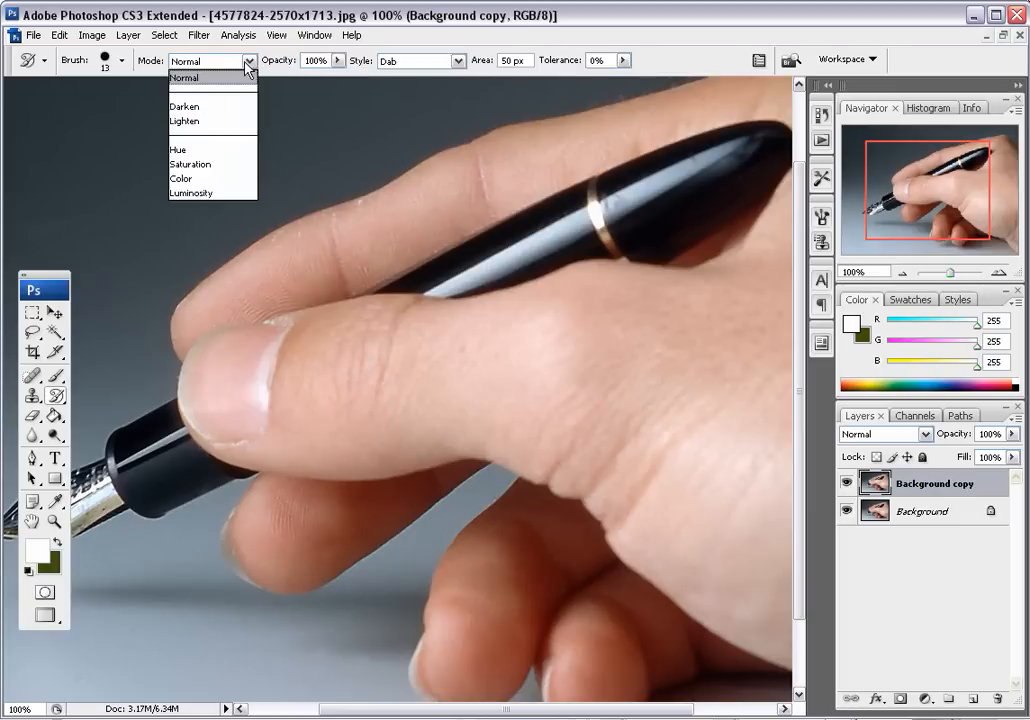
pyautogui.click(196, 78)
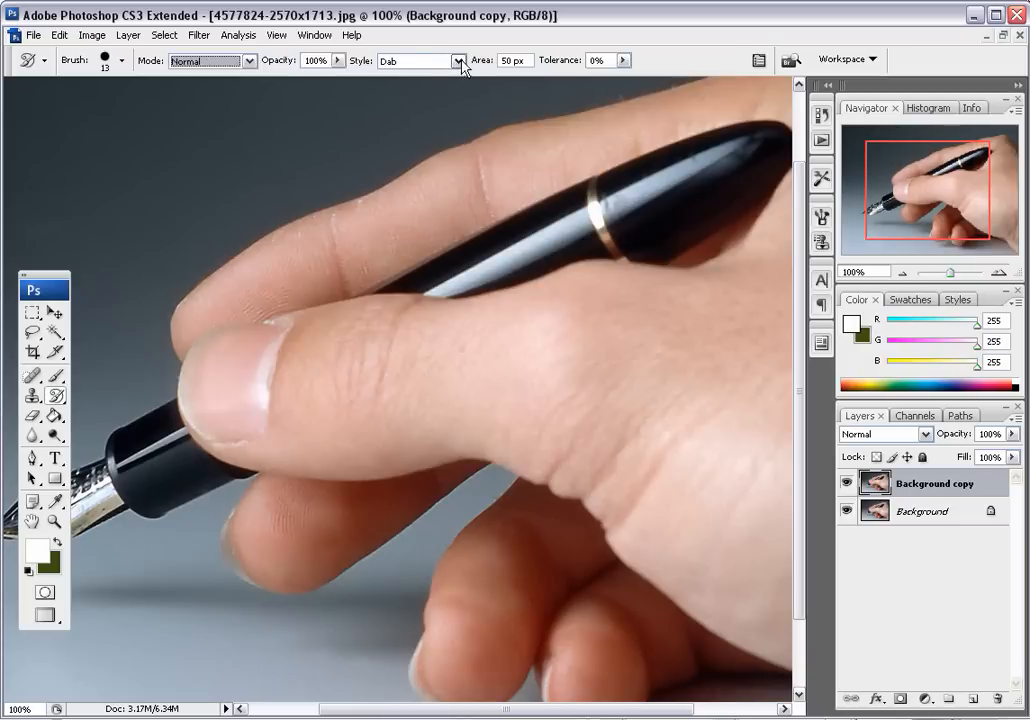
pyautogui.click(454, 60)
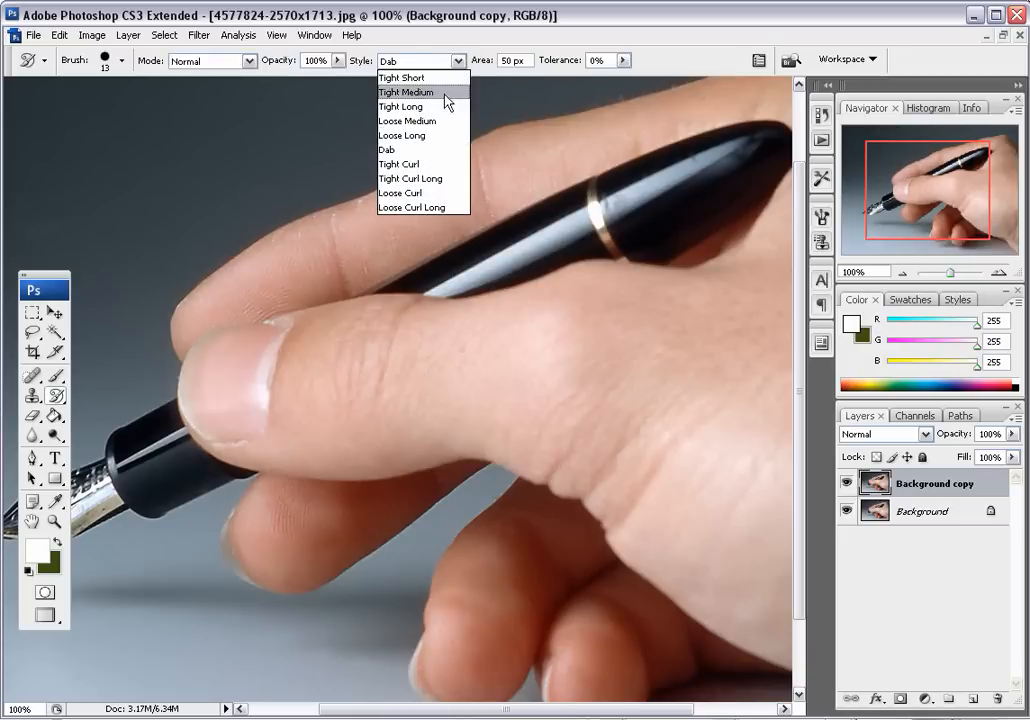
pyautogui.moveTo(448, 155)
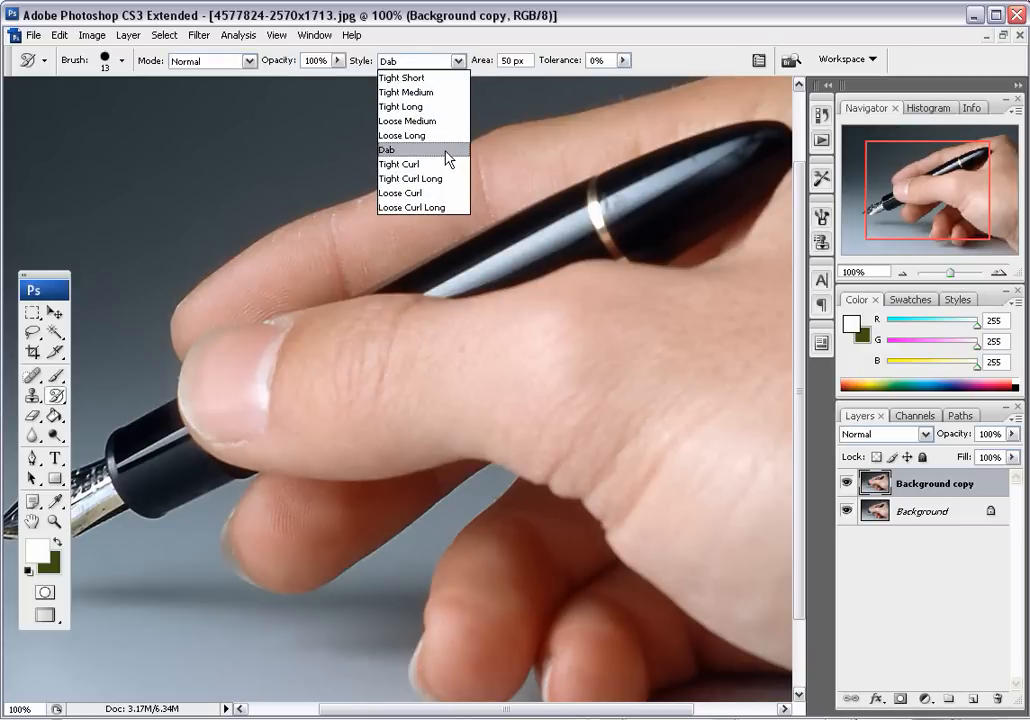
pyautogui.click(393, 149)
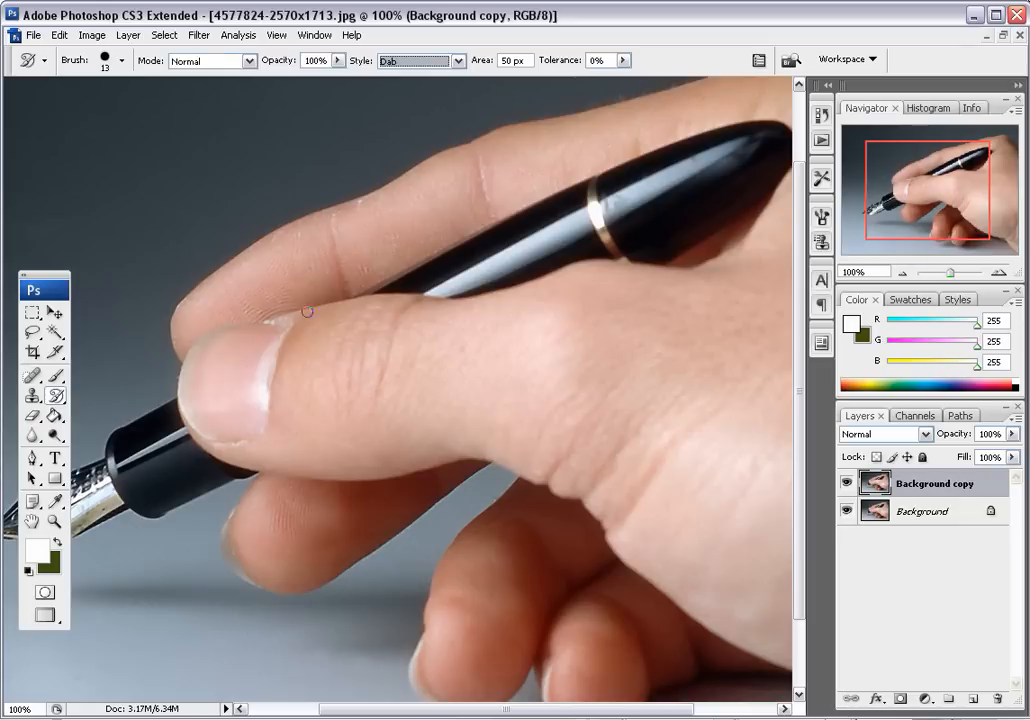
pyautogui.moveTo(240, 355)
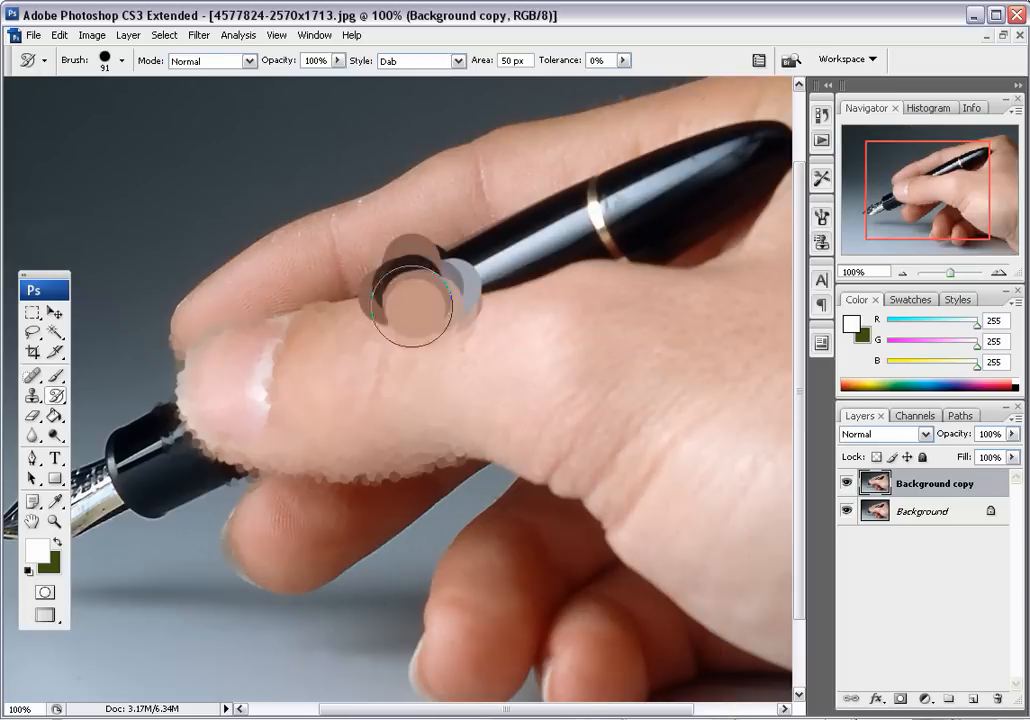
# Paint large Dab strokes over the thumb, fingers and pen barrel on the Background copy layer.
pyautogui.moveTo(410, 320); pyautogui.dragTo(650, 165)
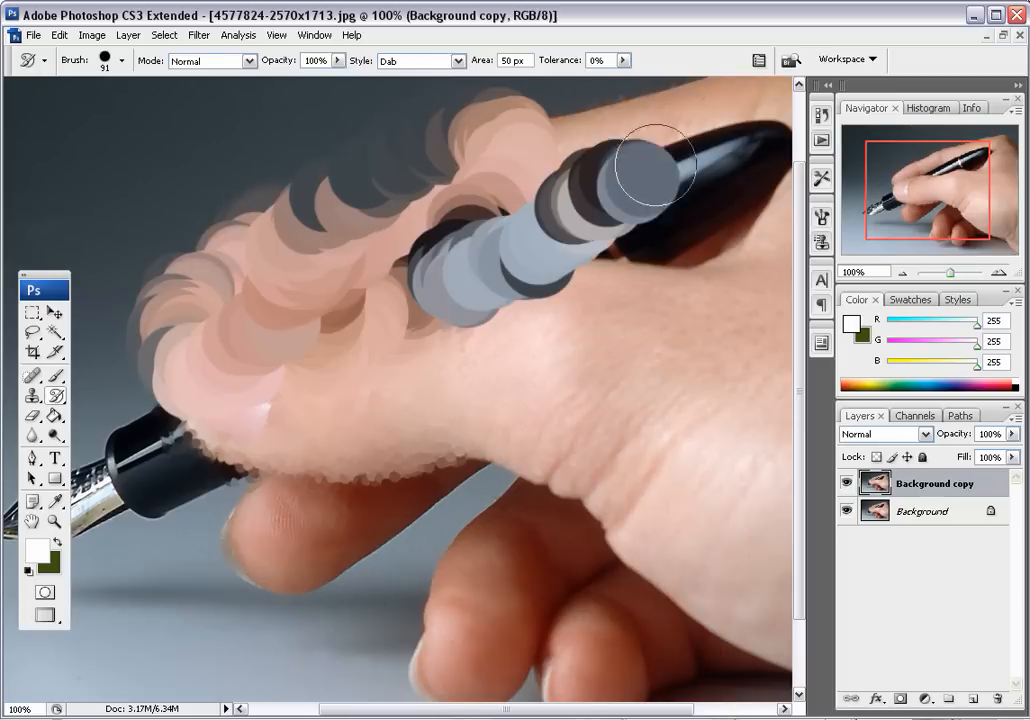
pyautogui.moveTo(650, 170); pyautogui.dragTo(410, 540)
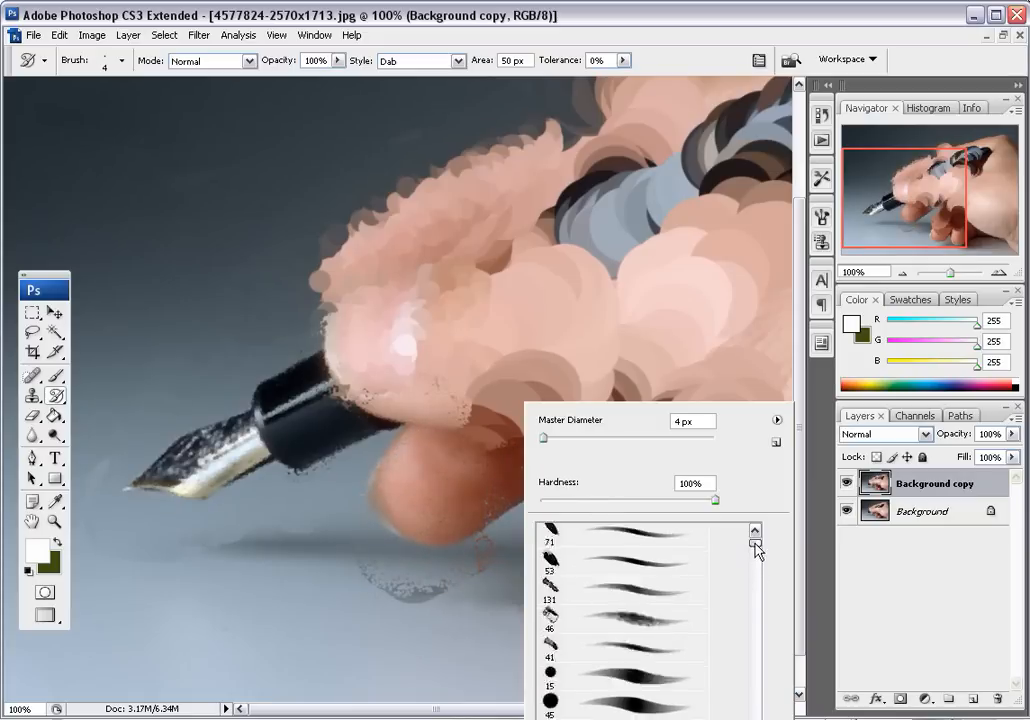
# Scroll the Brush preset picker down to the 106 px grainy bristle brush.
pyautogui.scroll(-3)
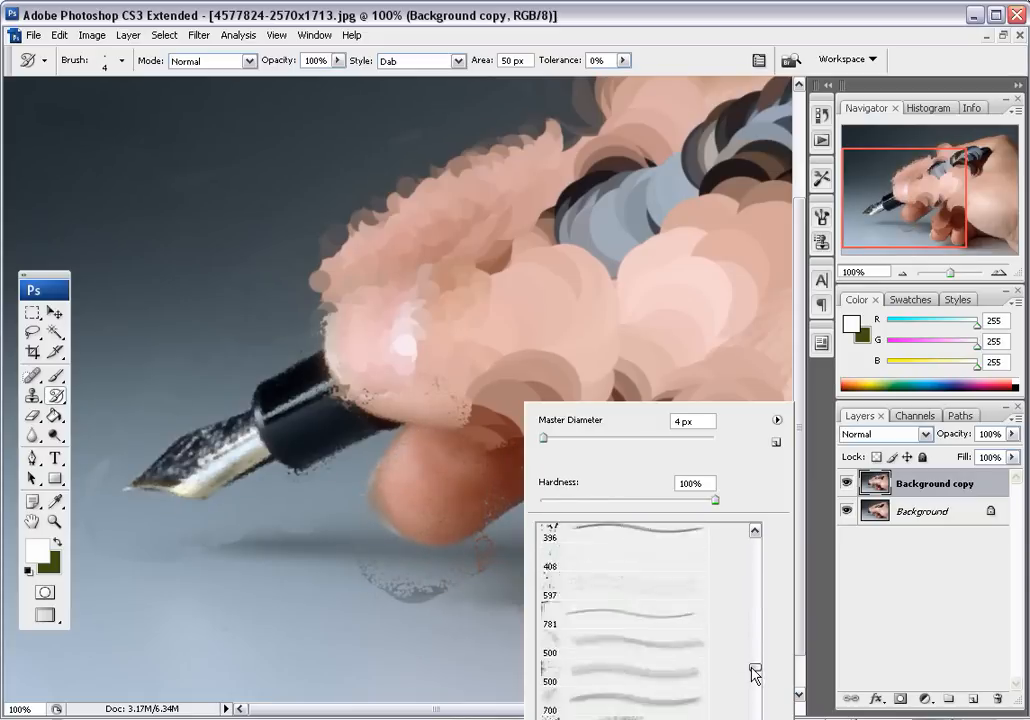
pyautogui.scroll(-3)
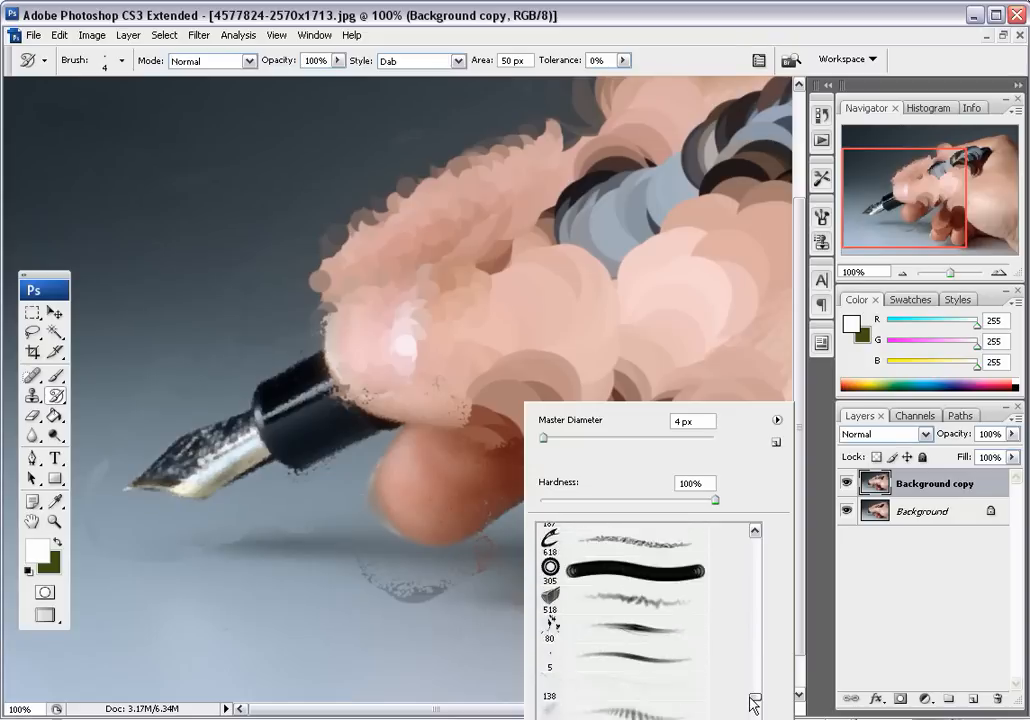
pyautogui.scroll(-3)
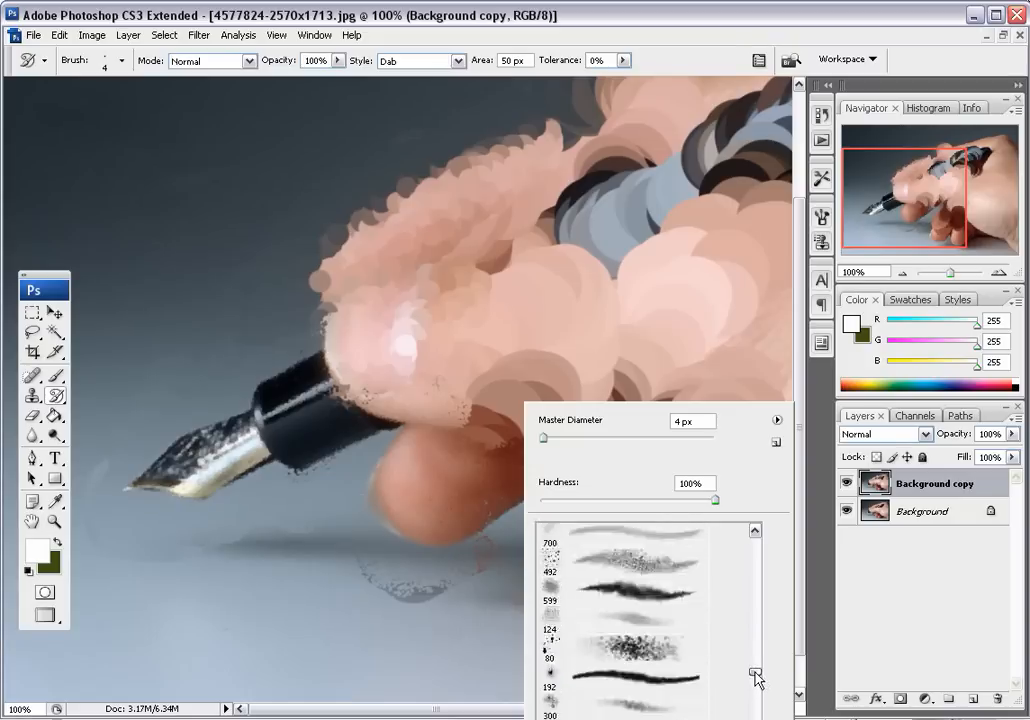
pyautogui.scroll(-3)
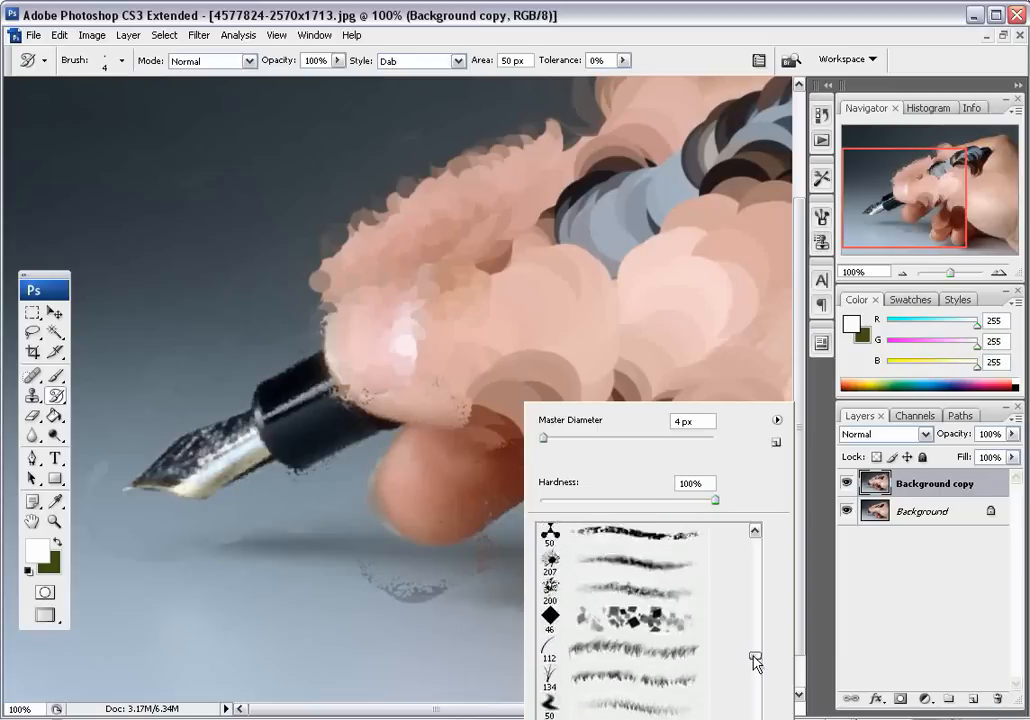
pyautogui.scroll(-3)
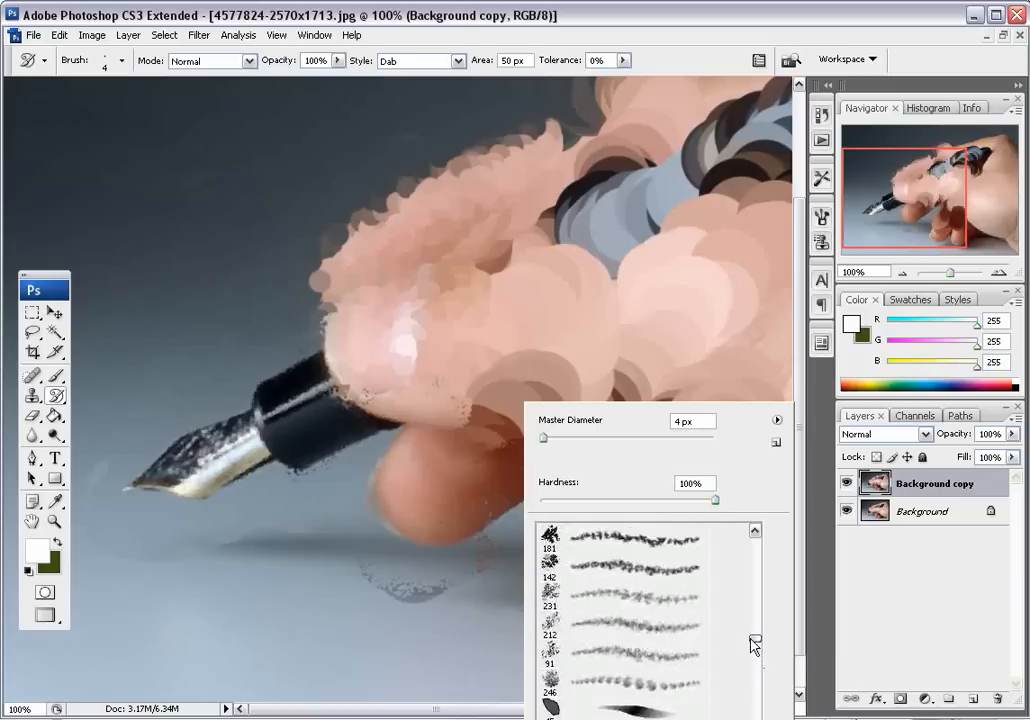
pyautogui.scroll(-3)
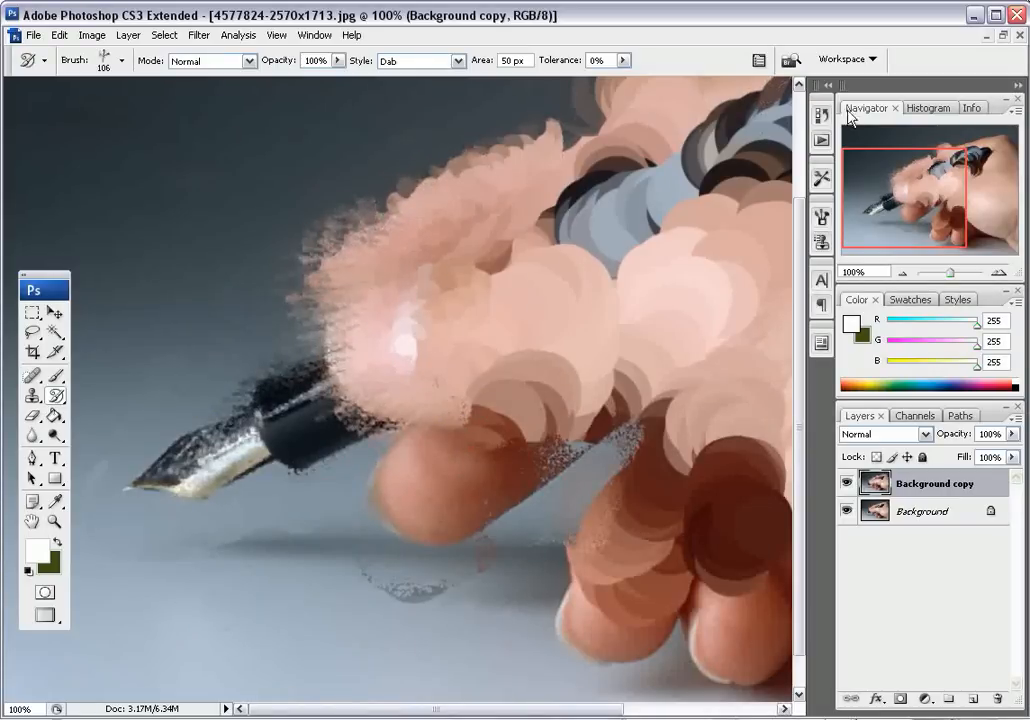
pyautogui.moveTo(821, 220)
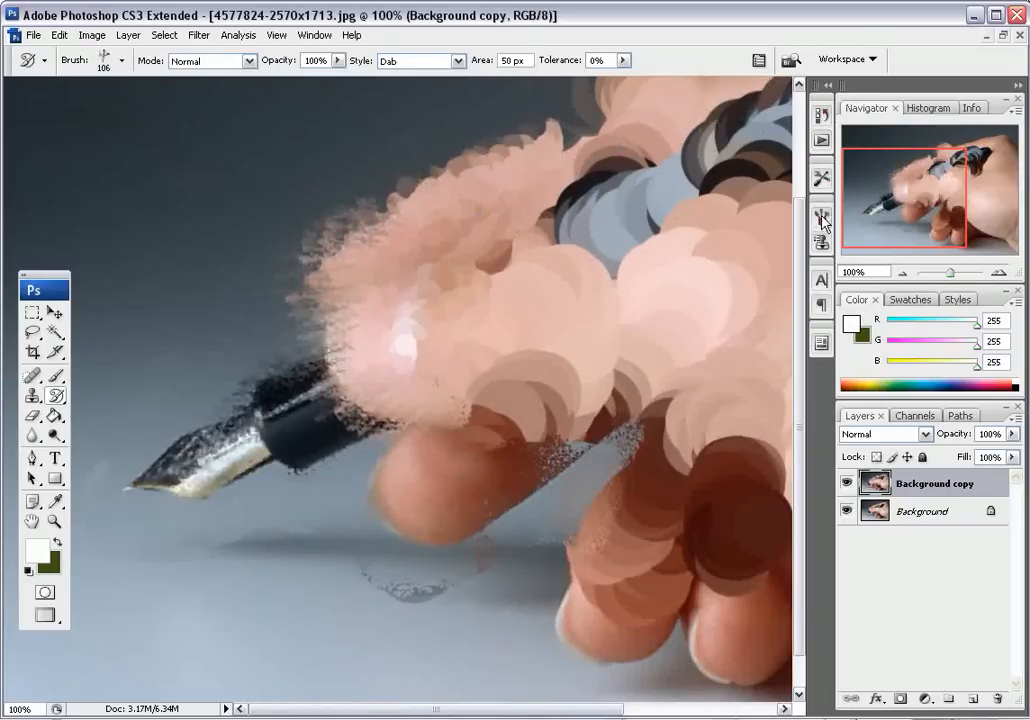
# Enable a brush Texture pattern in the Brushes palette with its Scale raised to about 368-400%.
pyautogui.click(822, 220)
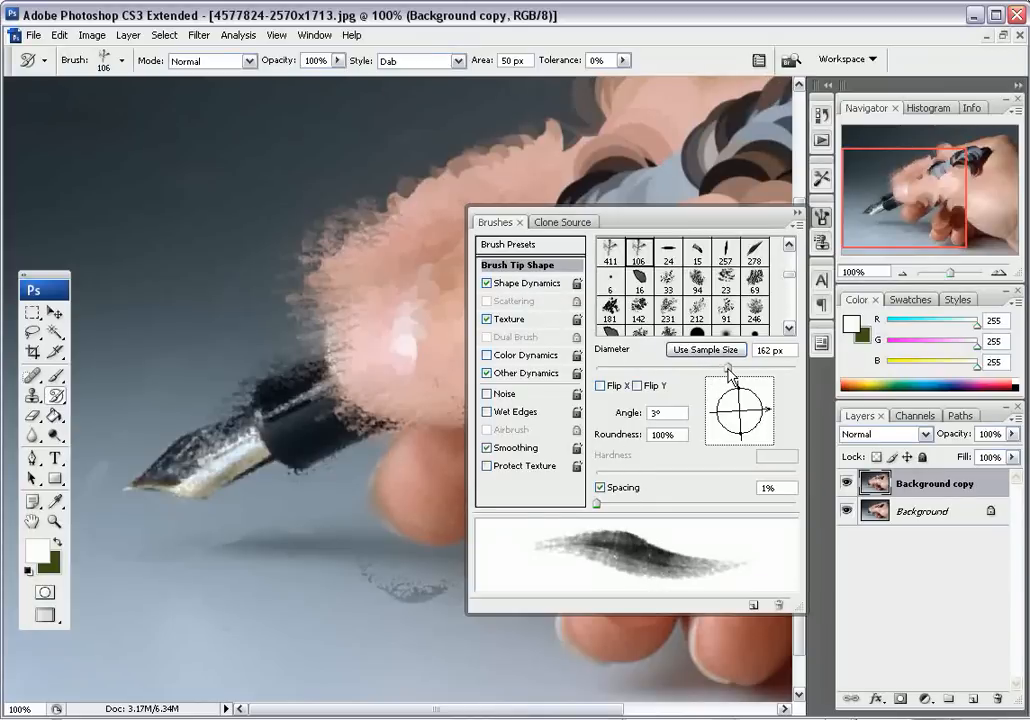
pyautogui.click(510, 318)
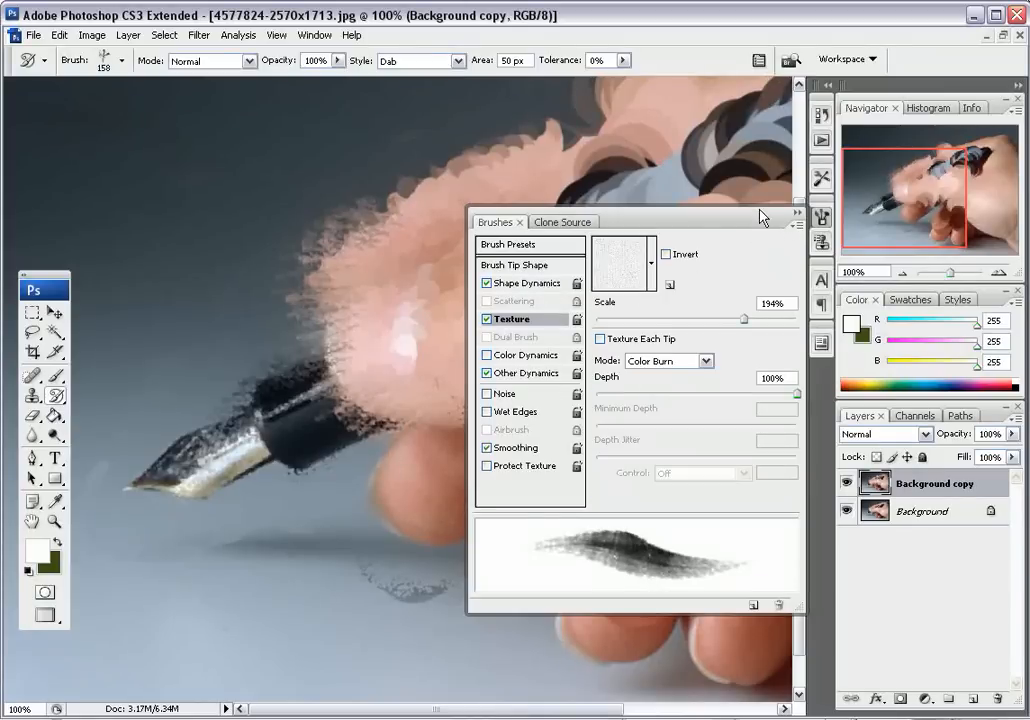
pyautogui.moveTo(607, 400)
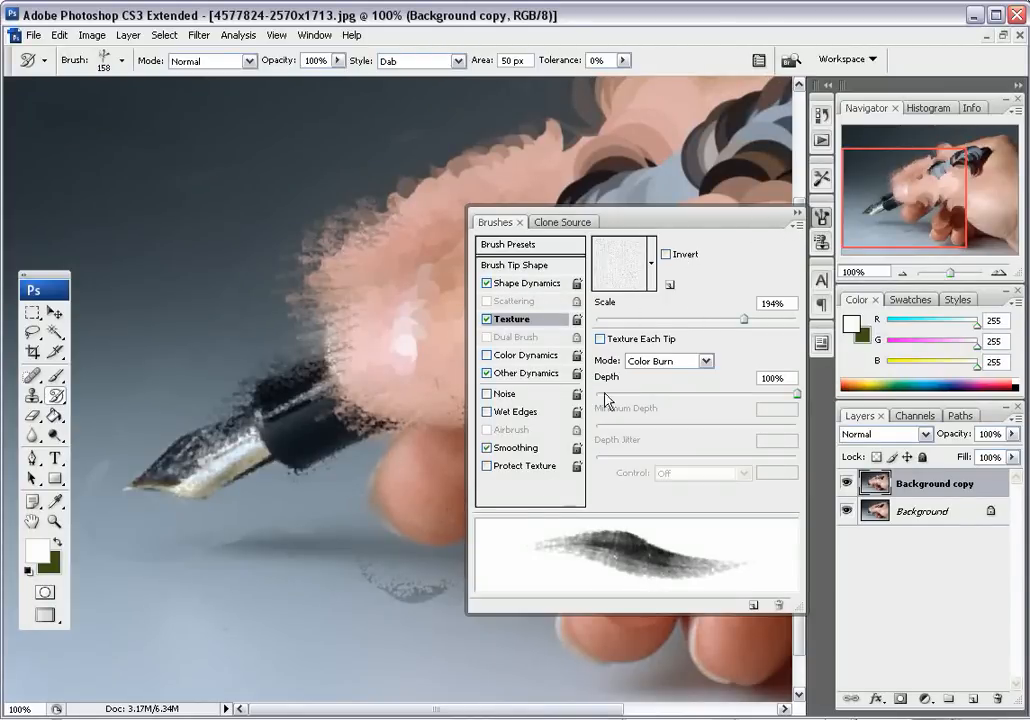
pyautogui.click(651, 263)
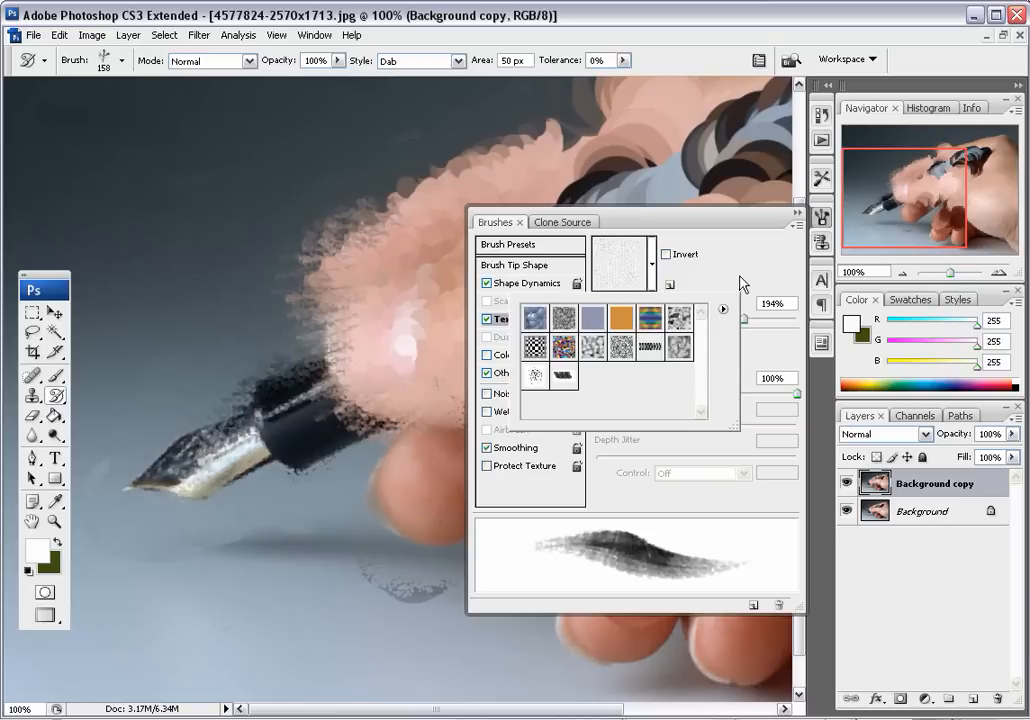
pyautogui.click(512, 318)
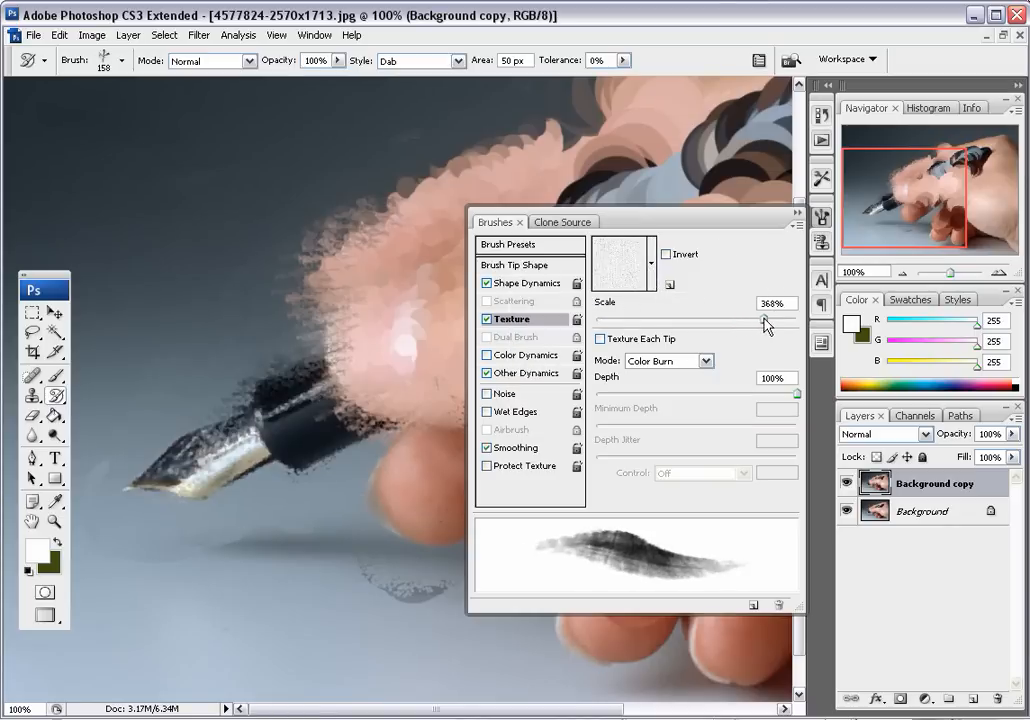
pyautogui.moveTo(765, 318); pyautogui.dragTo(795, 318)
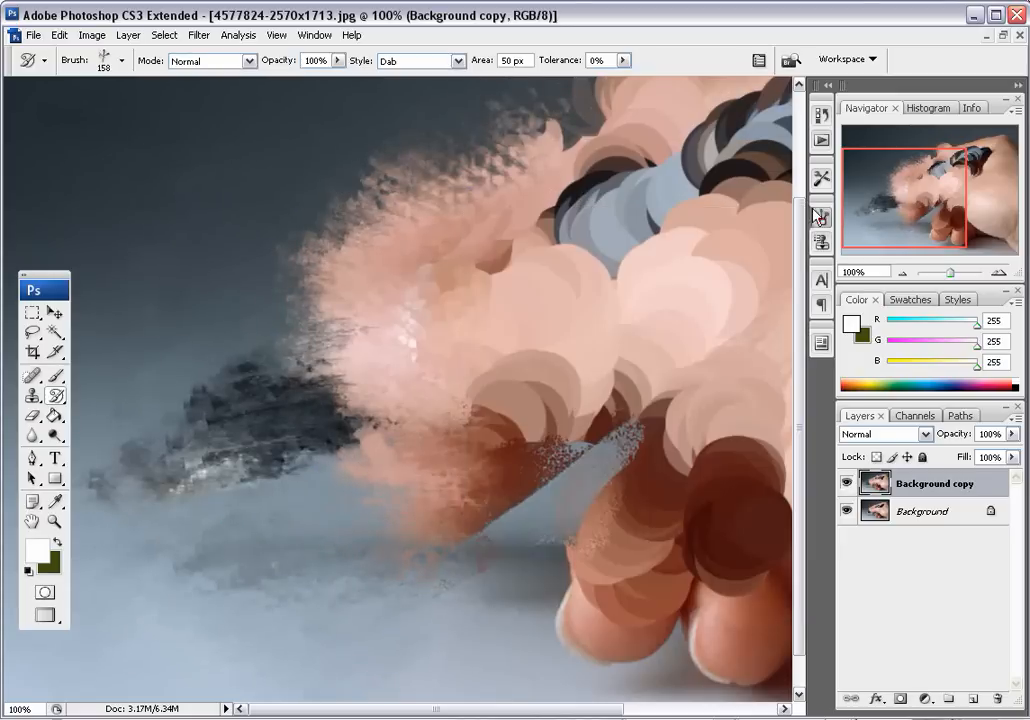
pyautogui.click(817, 215)
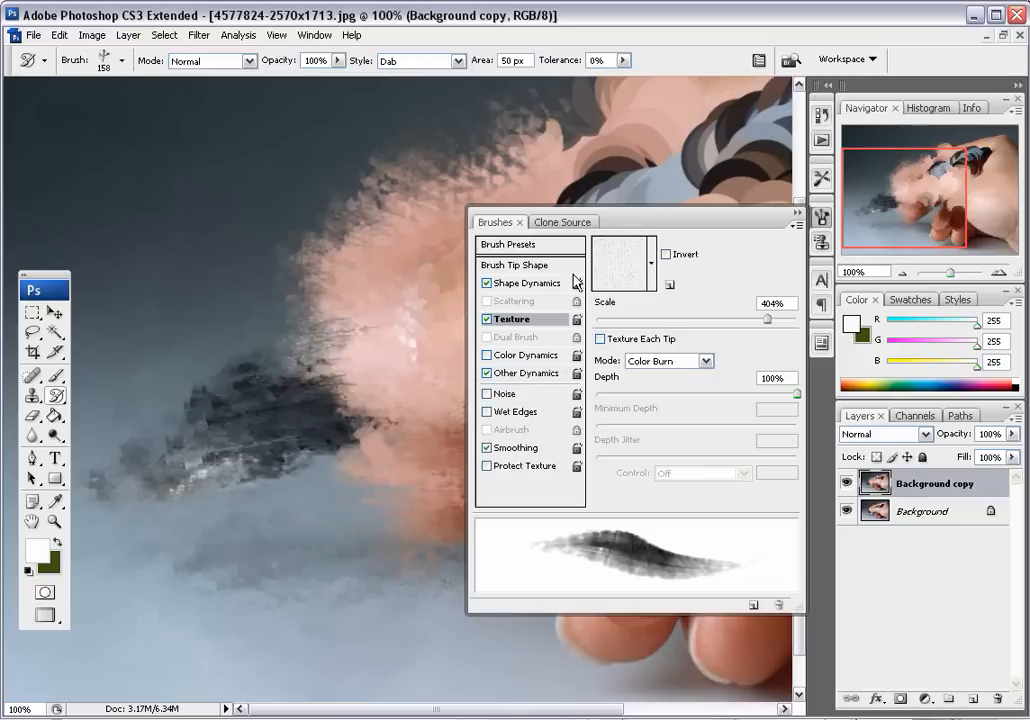
pyautogui.click(516, 264)
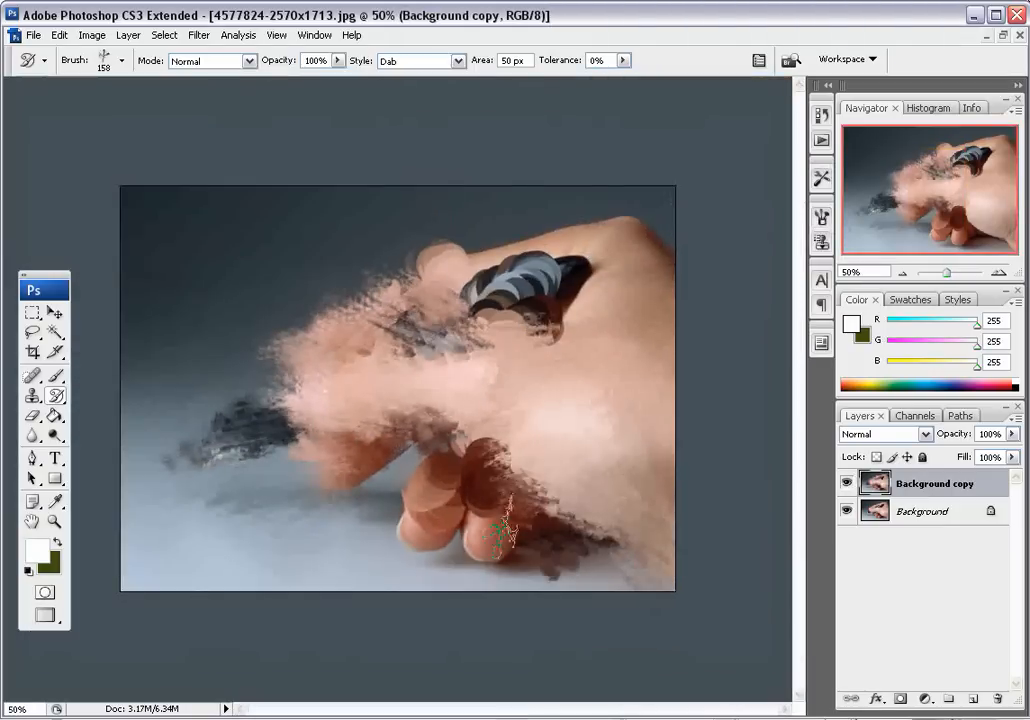
# Paint coarse textured strokes across the hand and its upper edge, then switch to a 24 px tip for the pen barrel.
pyautogui.moveTo(490, 530); pyautogui.dragTo(420, 475)
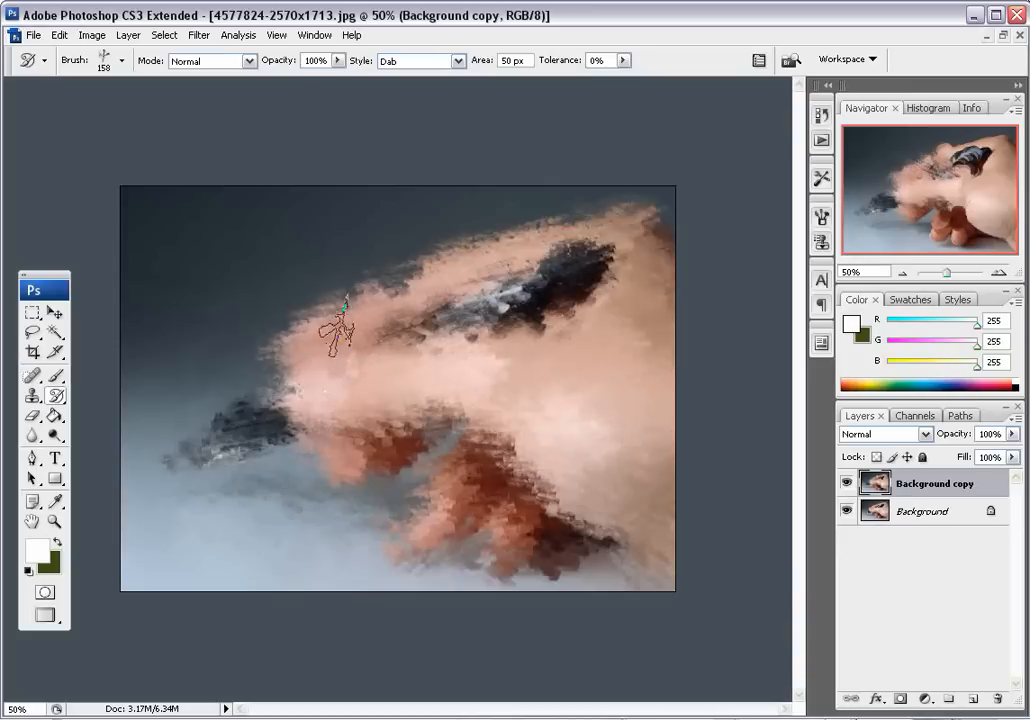
pyautogui.moveTo(340, 330); pyautogui.dragTo(395, 290)
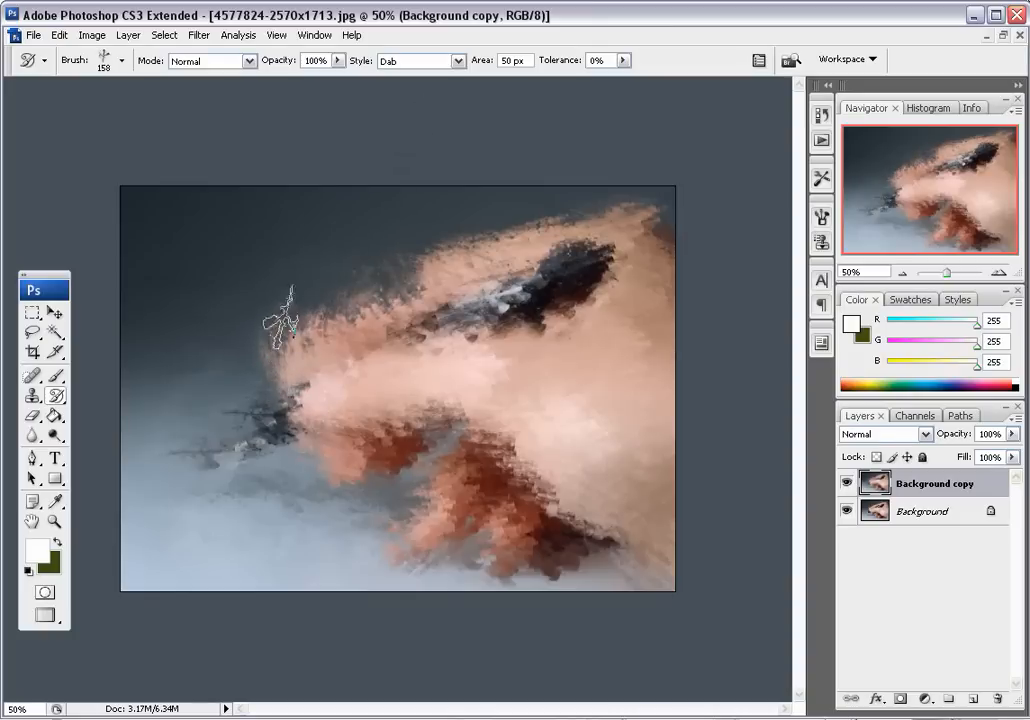
pyautogui.click(123, 62)
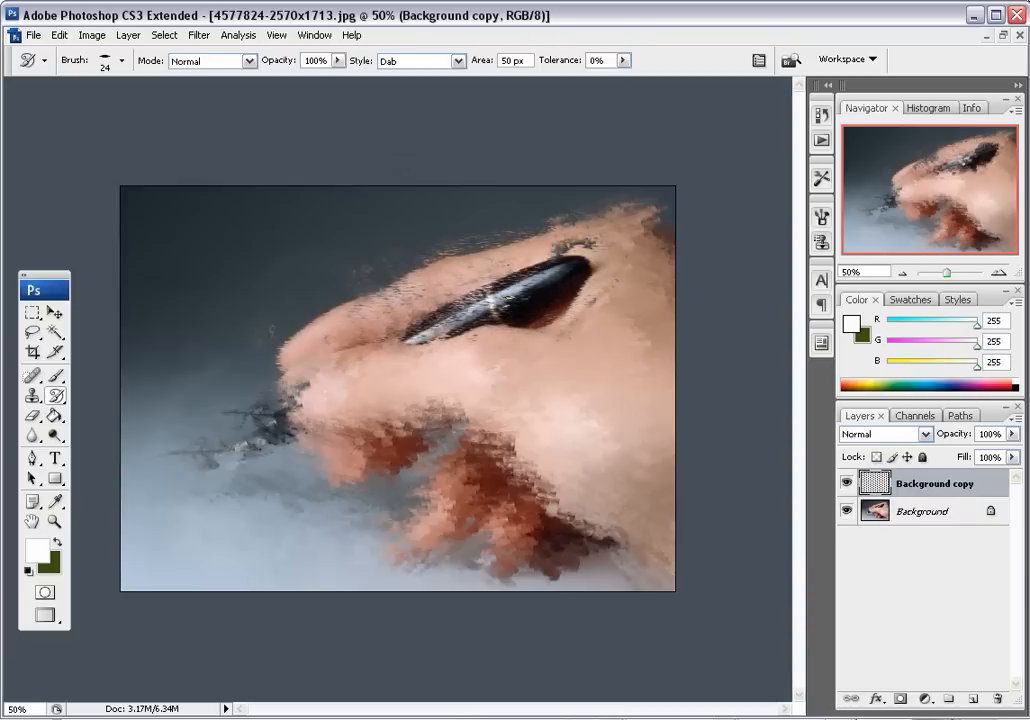
pyautogui.click(117, 62)
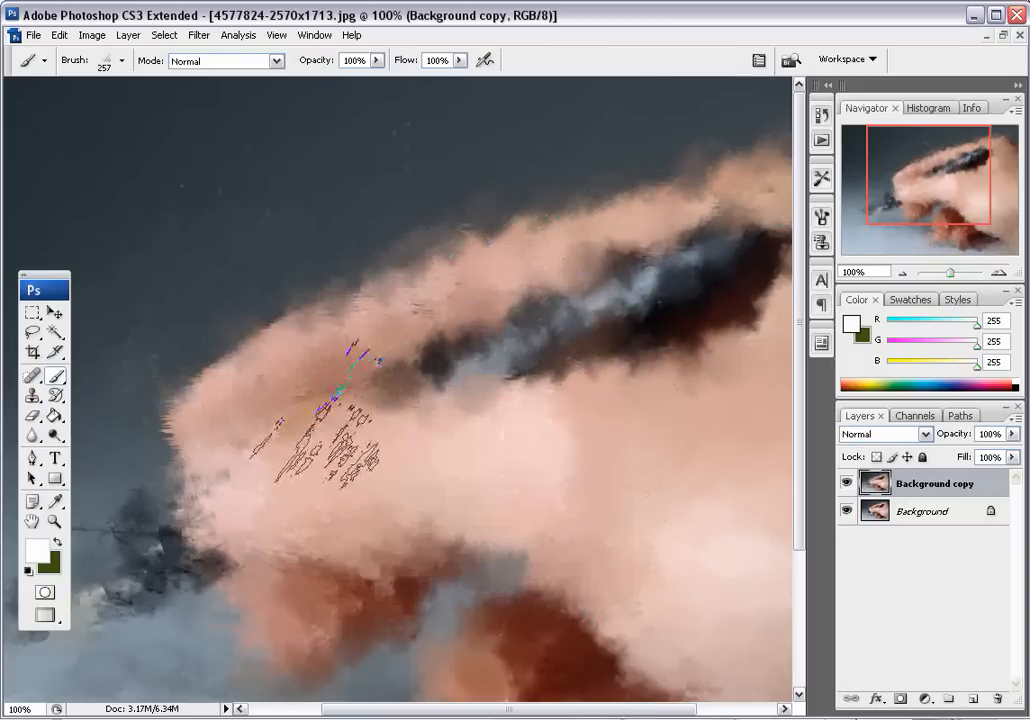
# Choose a large soft brush and dab smoother strokes at the fingertip's edge.
pyautogui.click(120, 61)
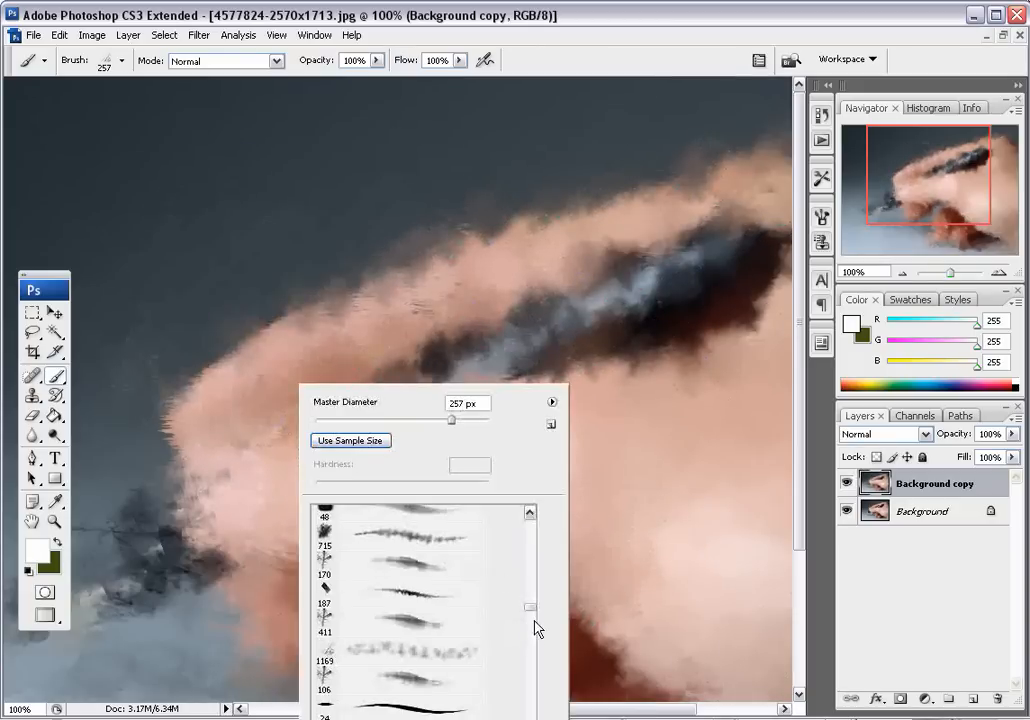
pyautogui.scroll(-3)
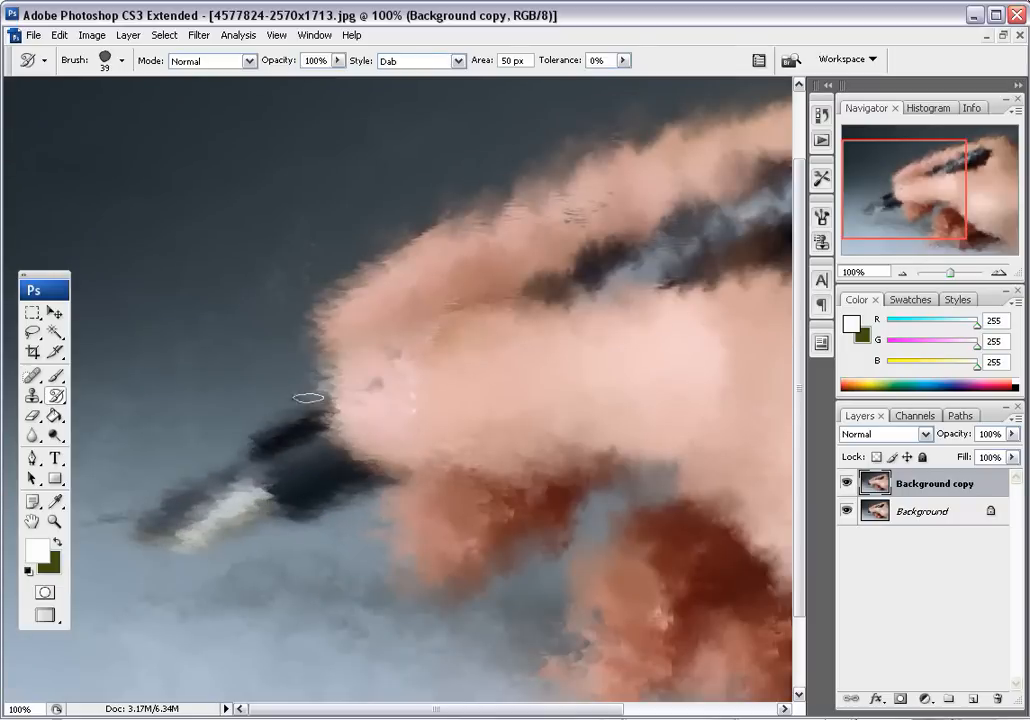
pyautogui.moveTo(320, 360)
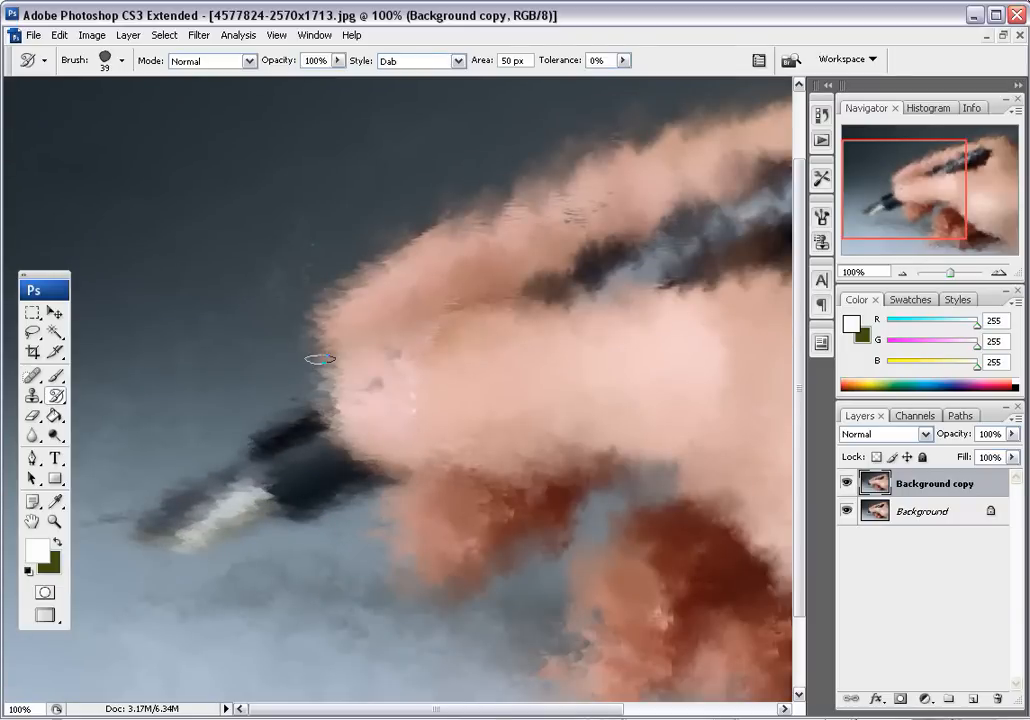
pyautogui.click(922, 511)
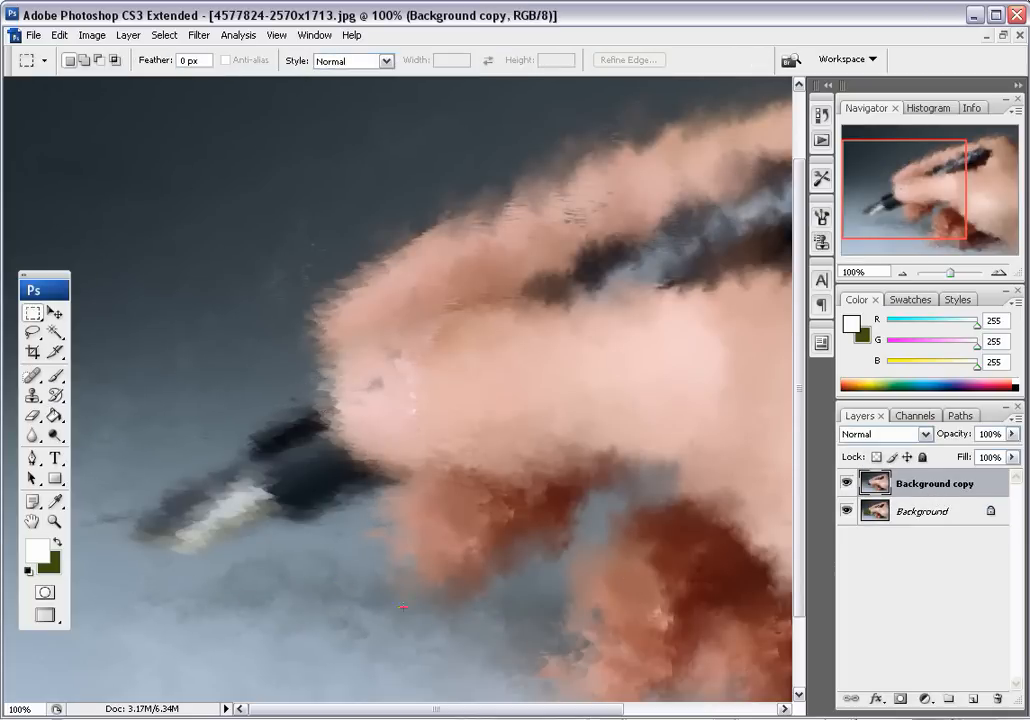
# Select the Background layer and marquee the area around the sharp pen nib for copying.
pyautogui.click(921, 510)
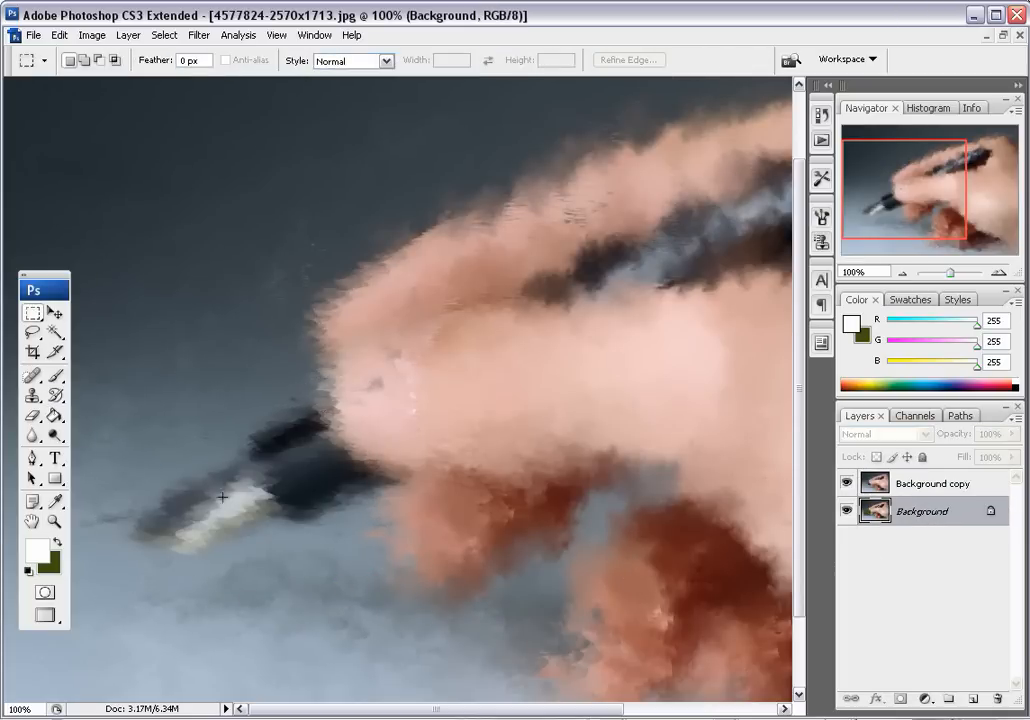
pyautogui.moveTo(89, 364); pyautogui.dragTo(428, 618)
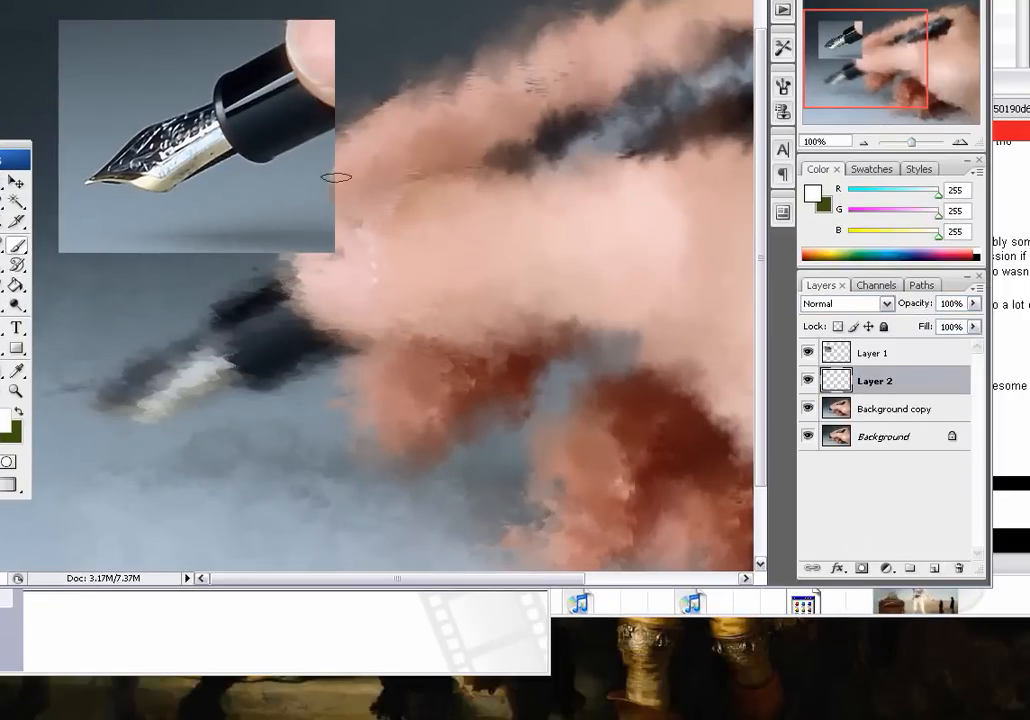
pyautogui.click(332, 176)
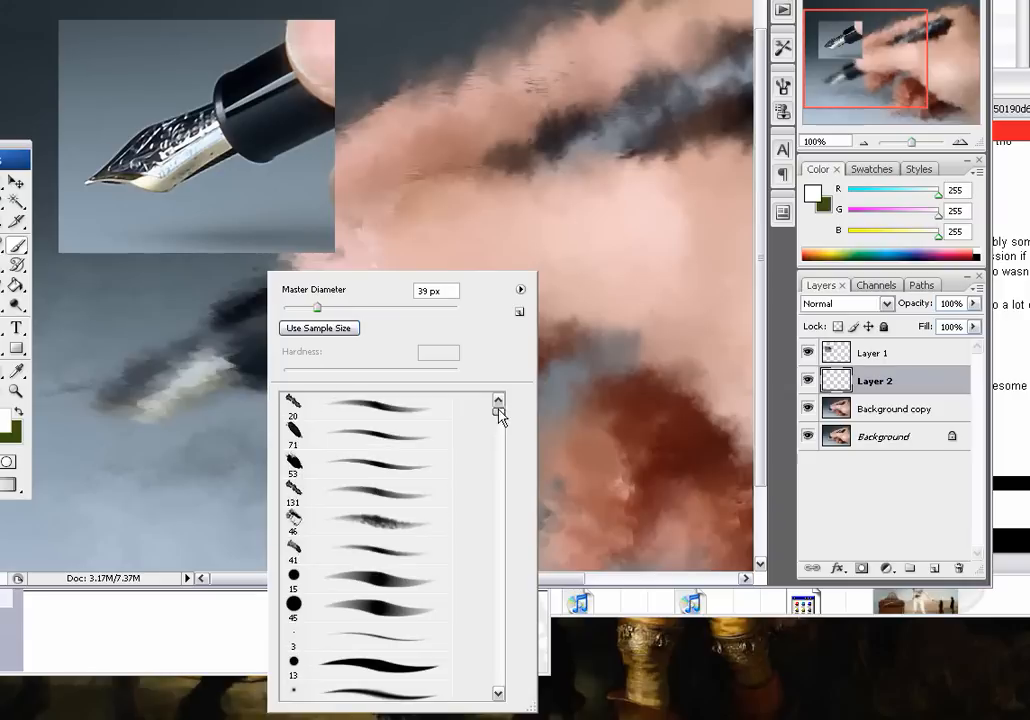